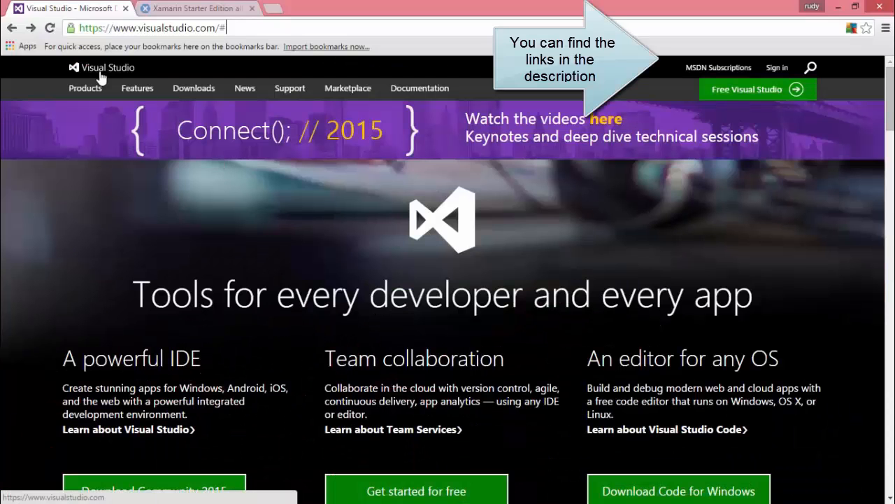
- Navigate via Products to the Overview of Visual Studio 2015 Products page
left_click(84, 89)
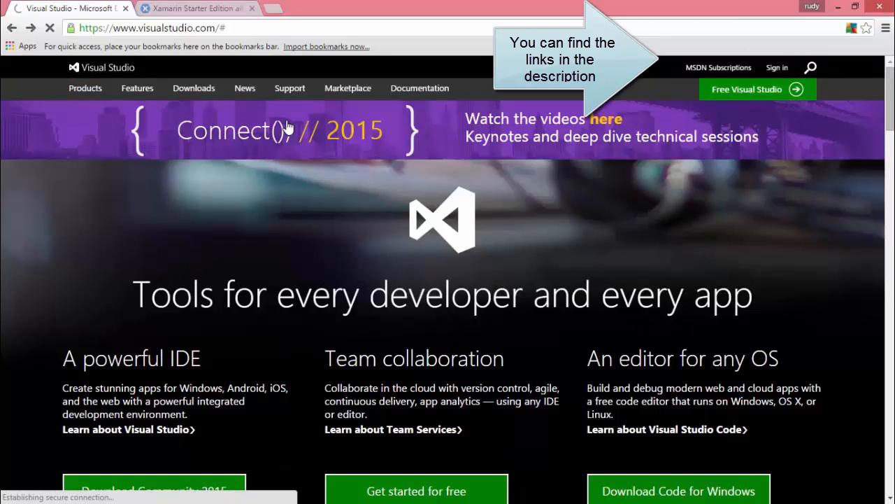
left_click(84, 88)
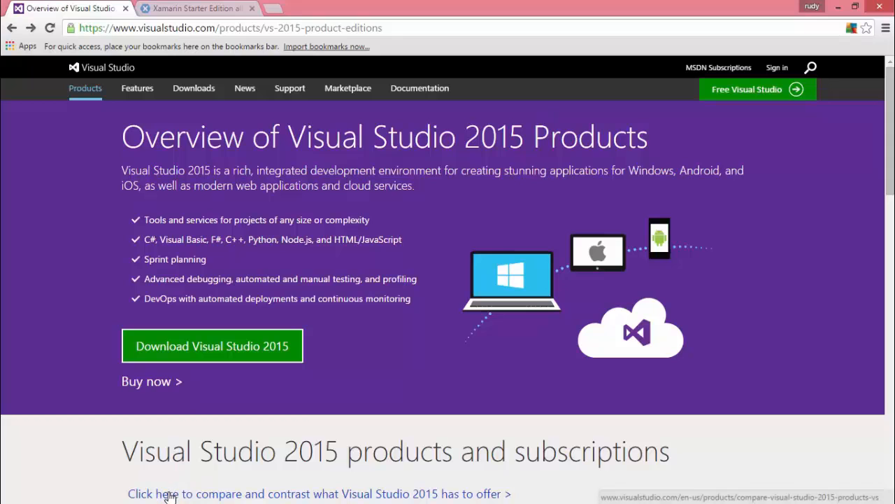
- Review the Compare Visual Studio 2015 Offerings table, then switch to the Xamarin Starter Edition page
left_click(174, 492)
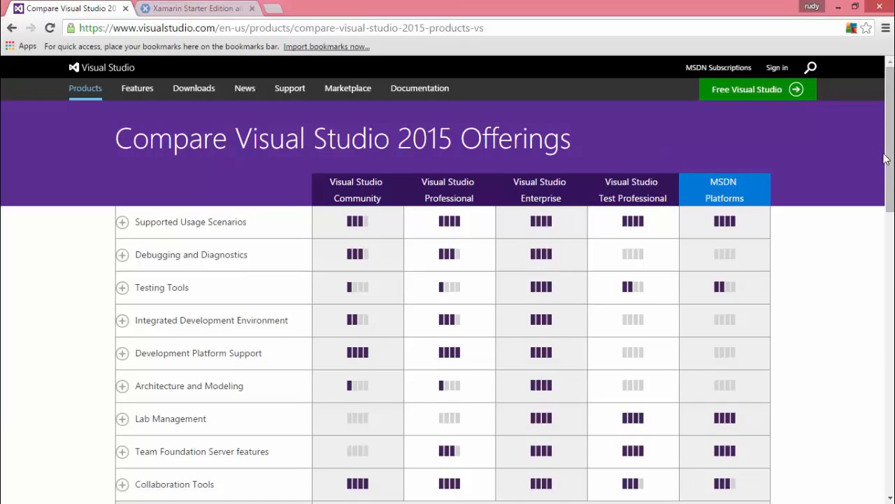
scroll("down", 3)
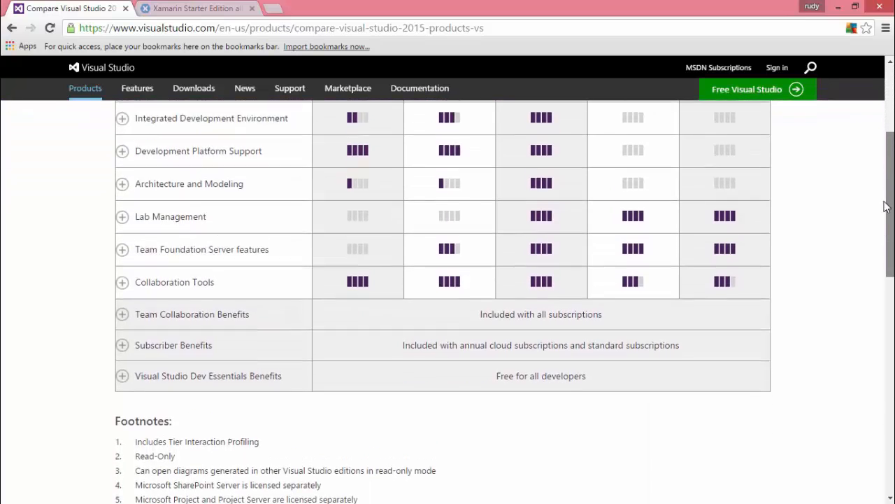
scroll("up", 3)
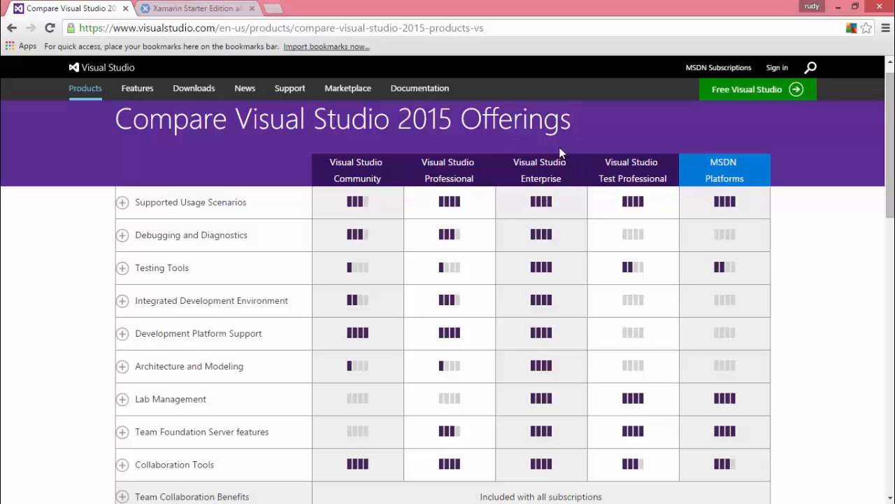
mouse_move(411, 176)
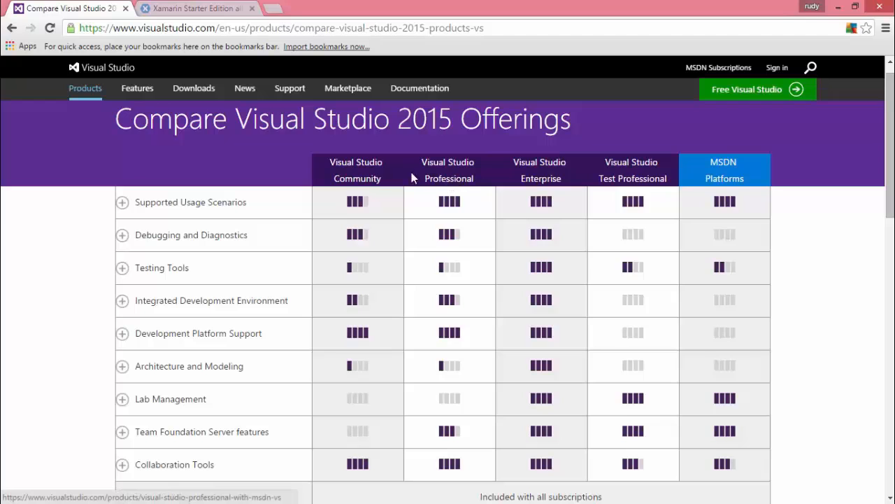
mouse_move(364, 179)
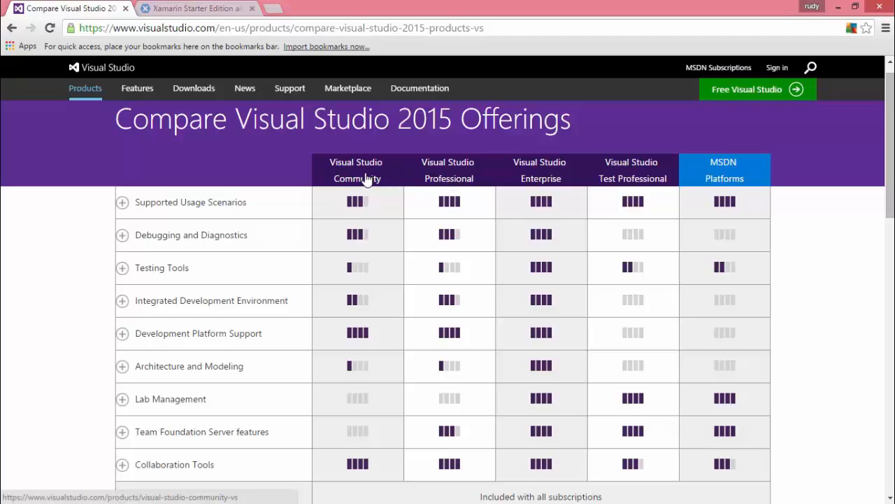
scroll("up", 3)
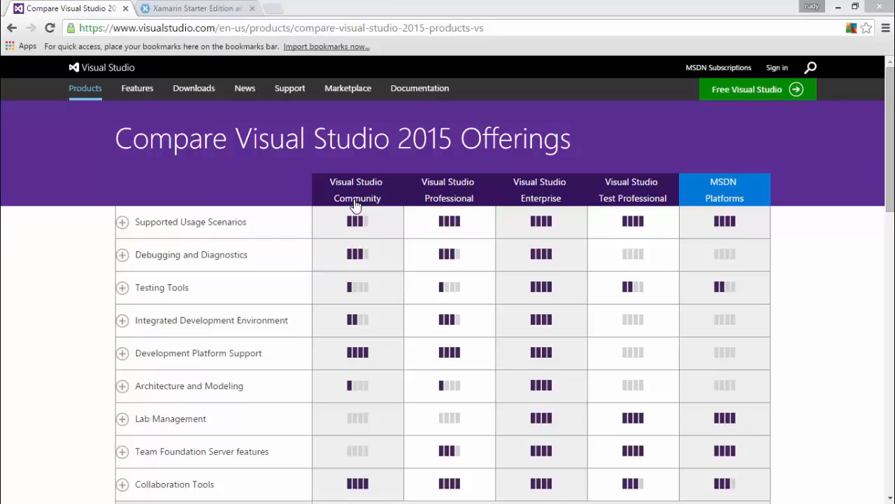
left_click(195, 8)
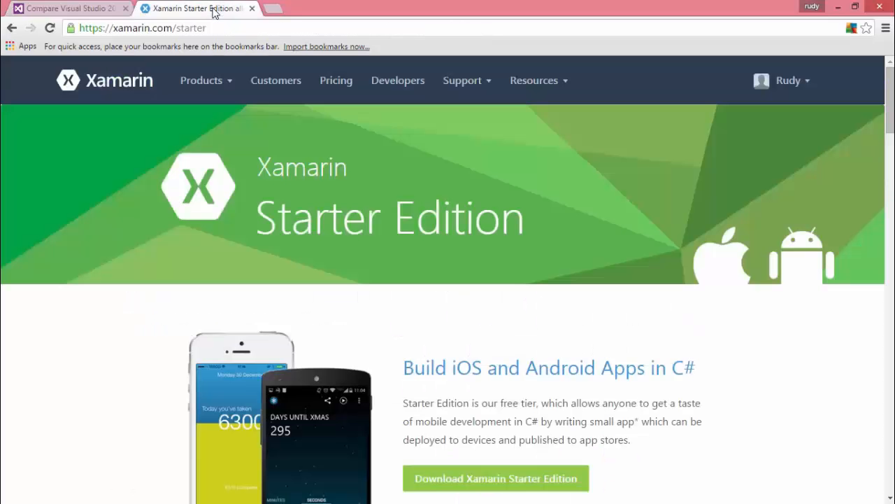
mouse_move(815, 157)
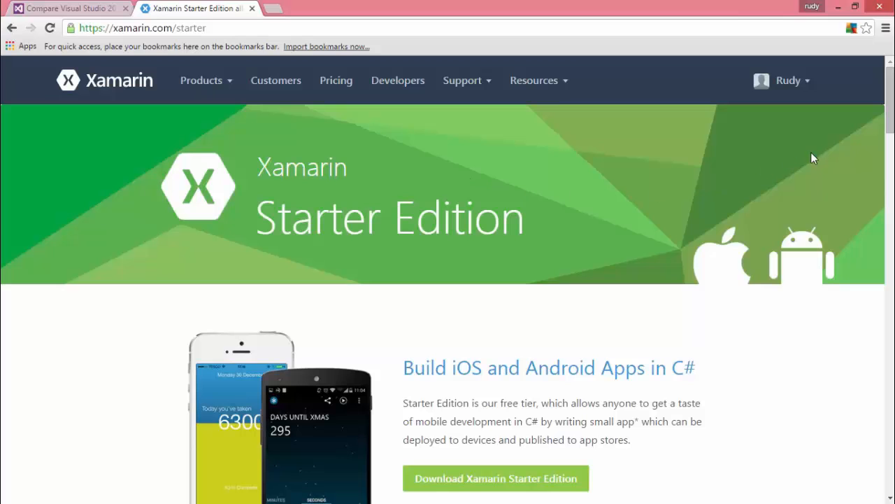
- Read down to the Starter Edition's app size-restriction footnote, then return to the offerings comparison
scroll("down", 3)
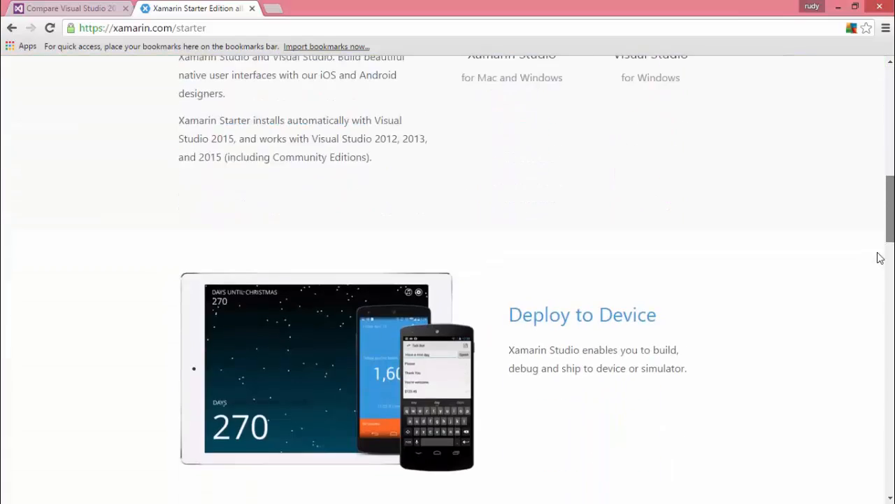
scroll("down", 3)
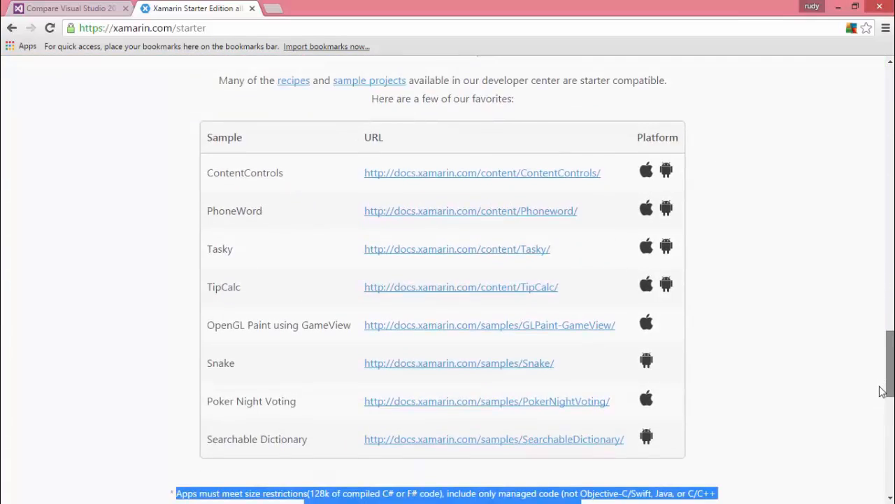
scroll("down", 3)
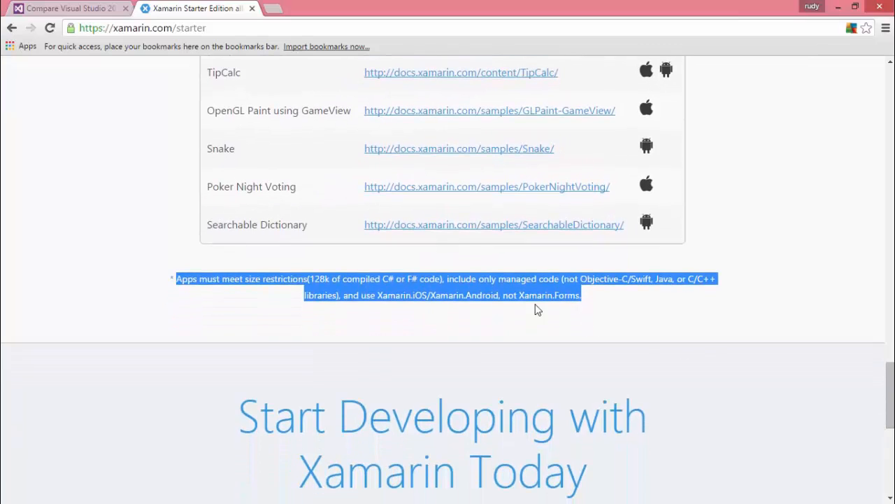
mouse_move(501, 287)
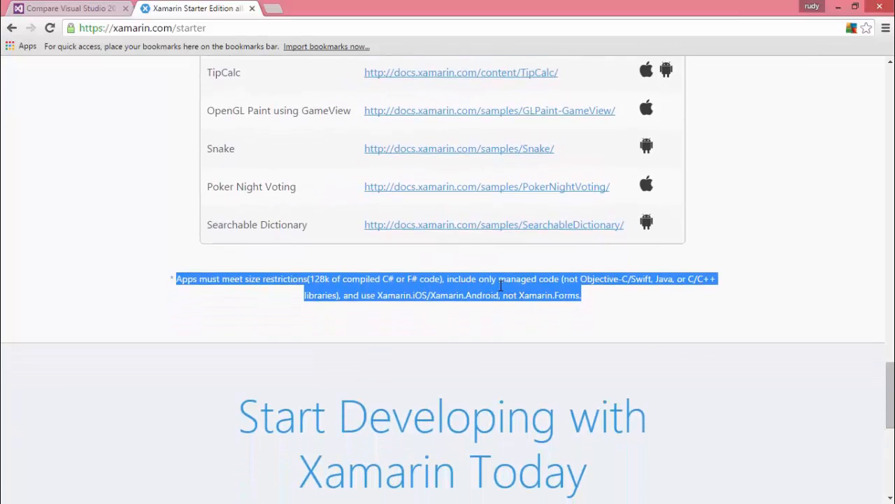
mouse_move(501, 290)
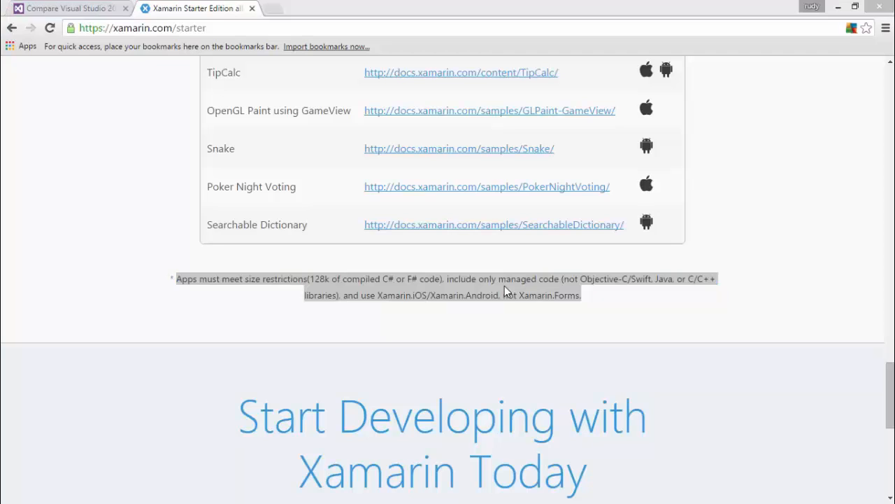
left_click(68, 8)
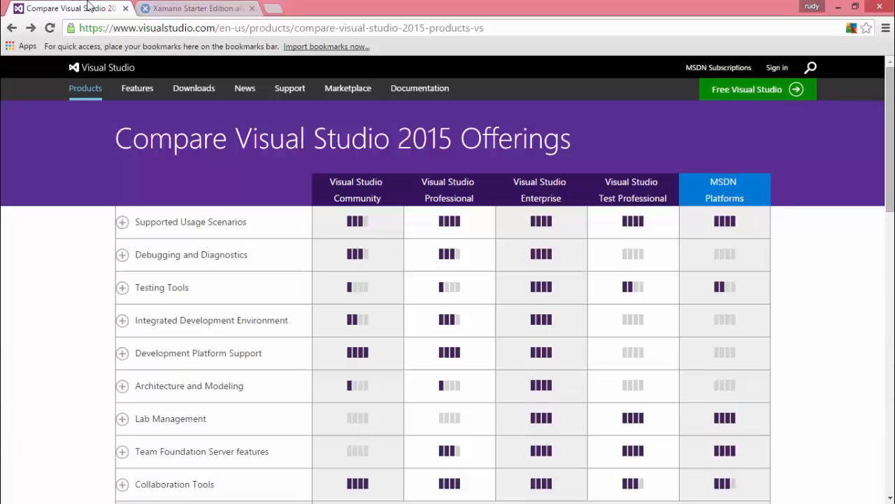
mouse_move(540, 199)
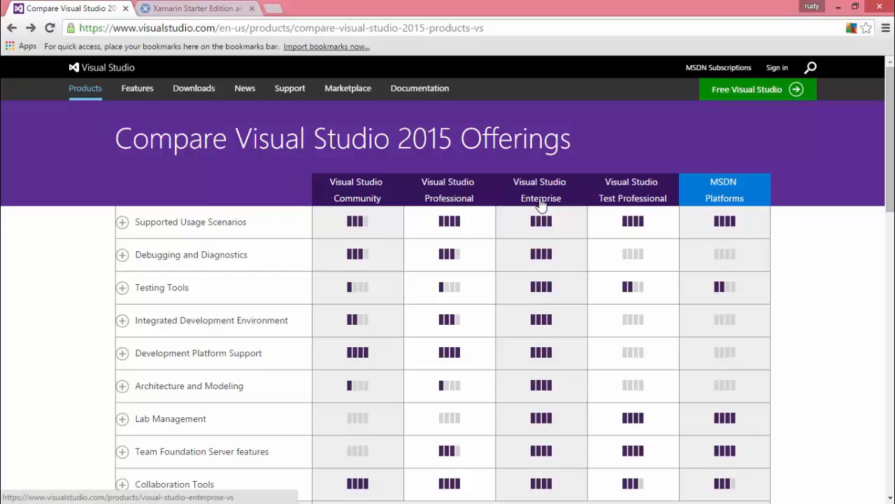
- From the Visual Studio Enterprise product page, start the Download Enterprise 2015
left_click(540, 190)
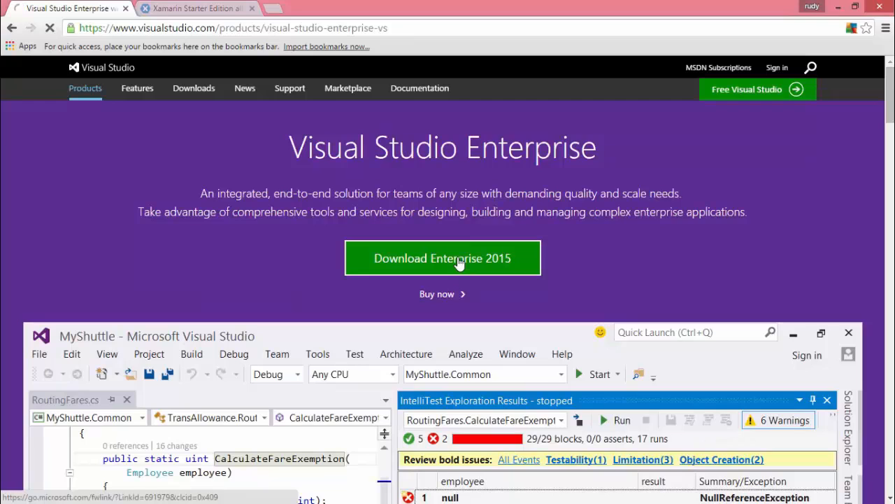
left_click(443, 258)
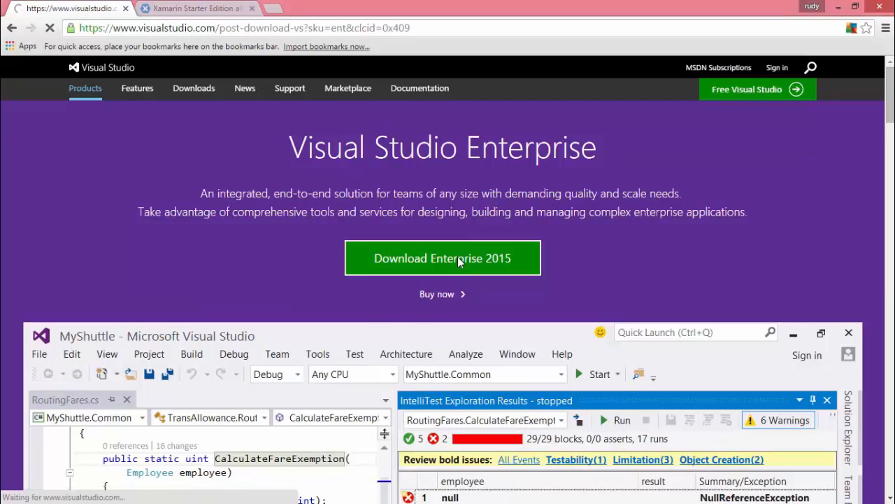
- Let the thank-you page load with vs_enterprise_ENU.exe downloading in Chrome
left_click(443, 257)
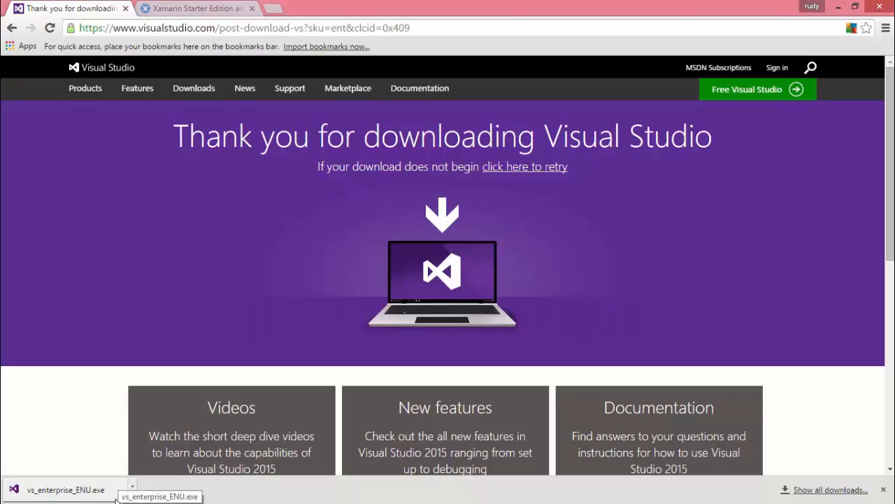
mouse_move(781, 62)
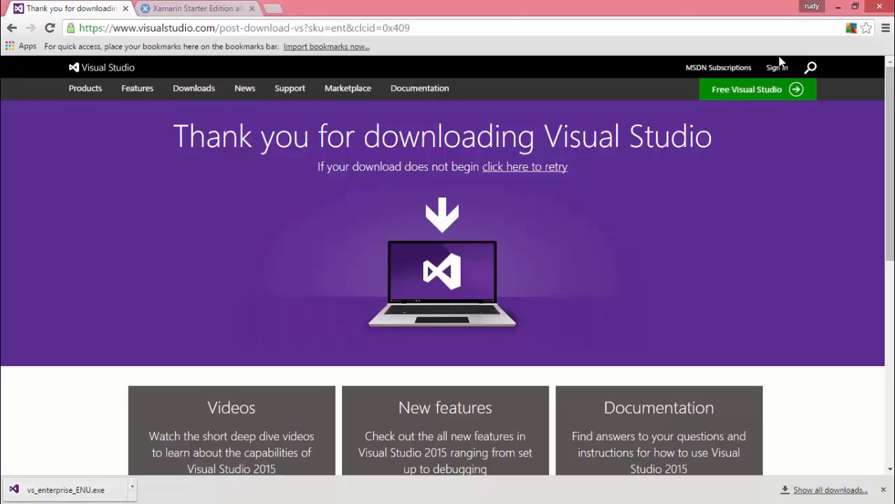
mouse_move(460, 299)
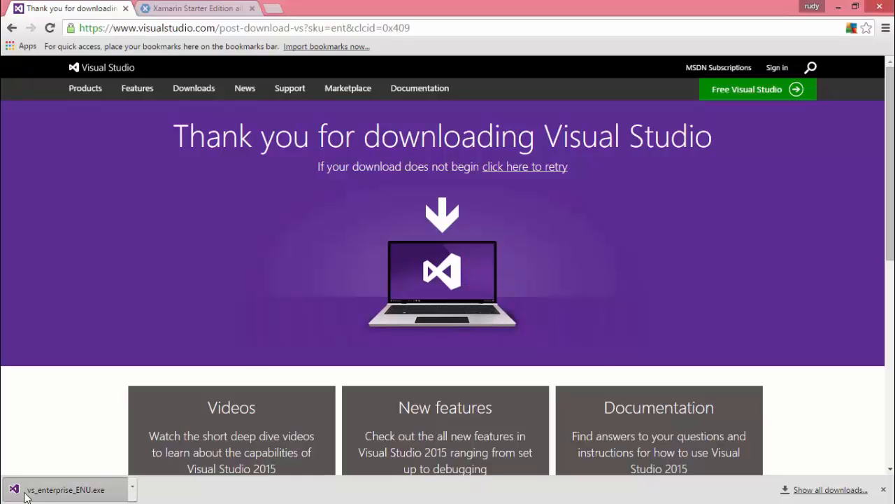
- Run vs_enterprise_ENU.exe and choose Modify to reach the installer's feature list
left_click(64, 489)
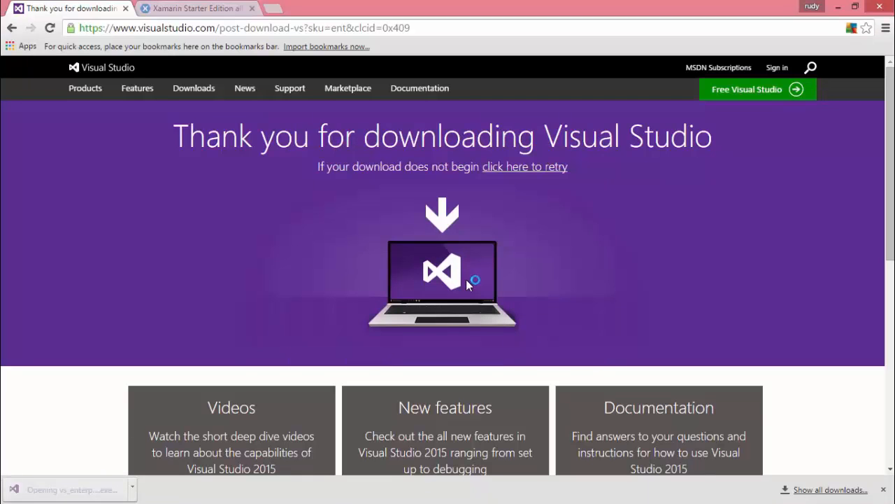
mouse_move(531, 269)
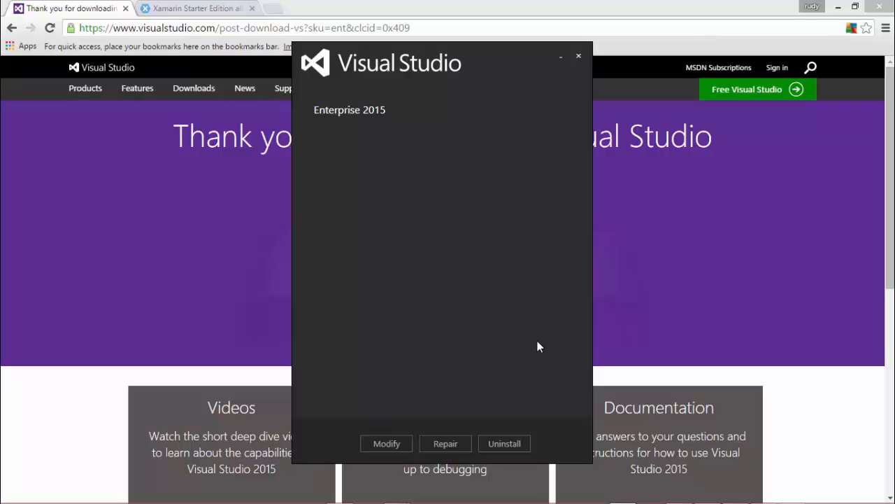
mouse_move(412, 381)
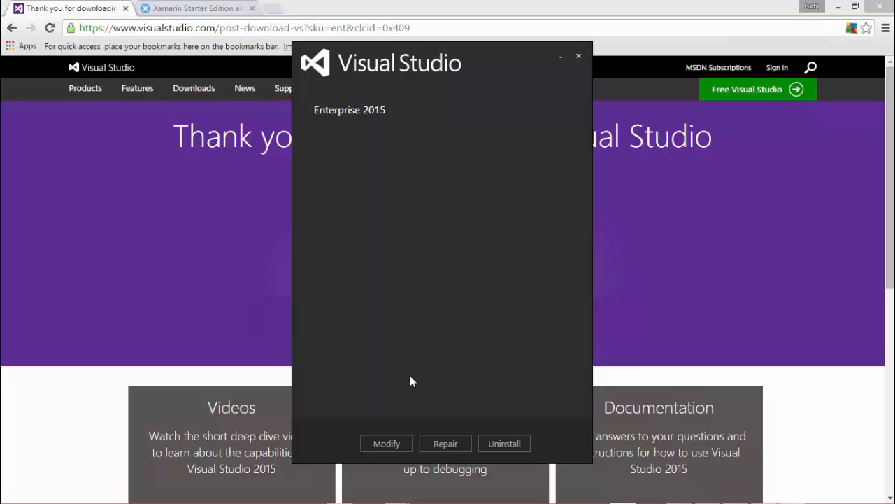
mouse_move(382, 422)
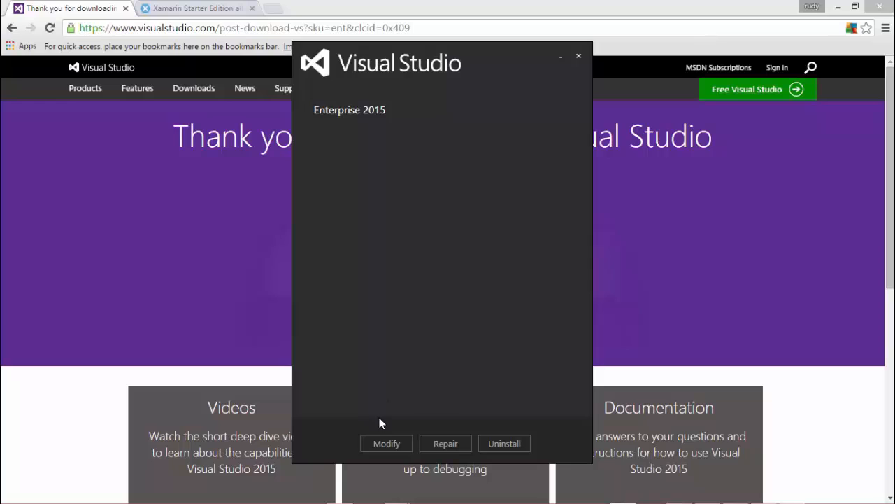
mouse_move(408, 376)
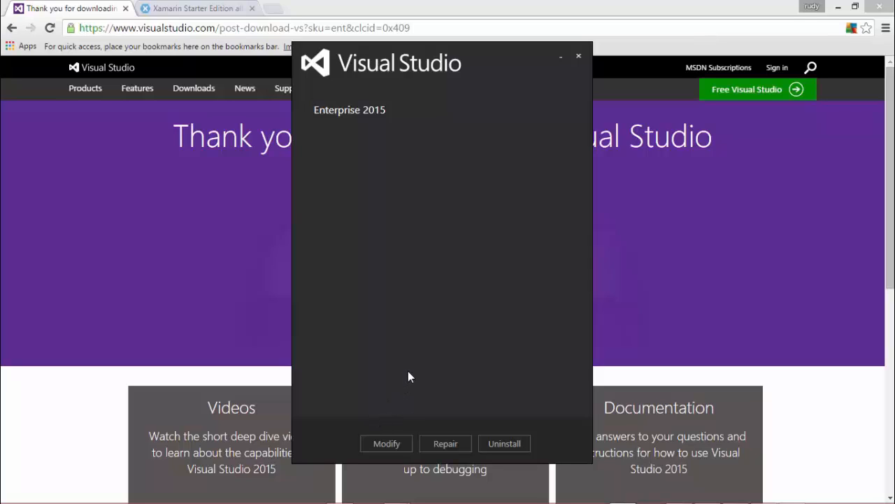
mouse_move(411, 367)
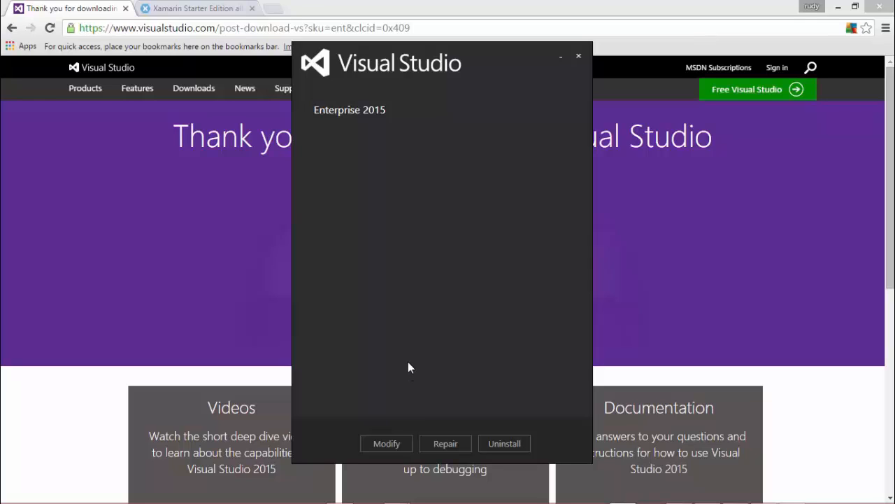
mouse_move(399, 361)
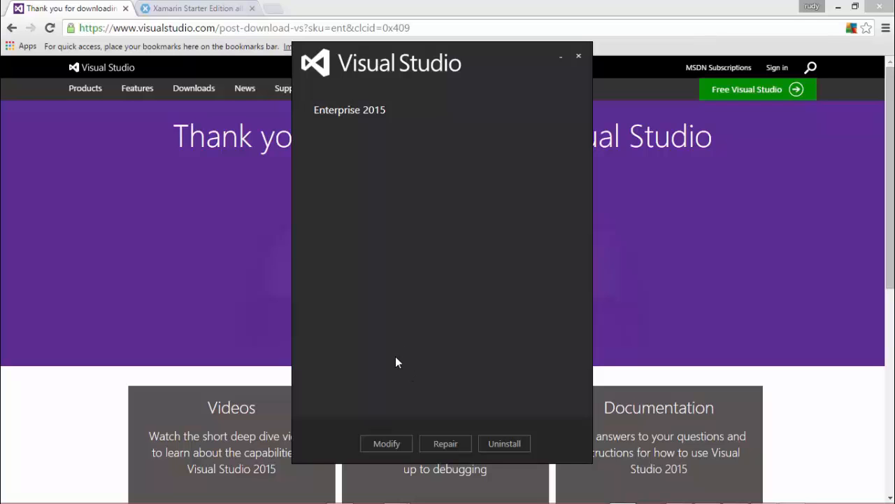
left_click(386, 442)
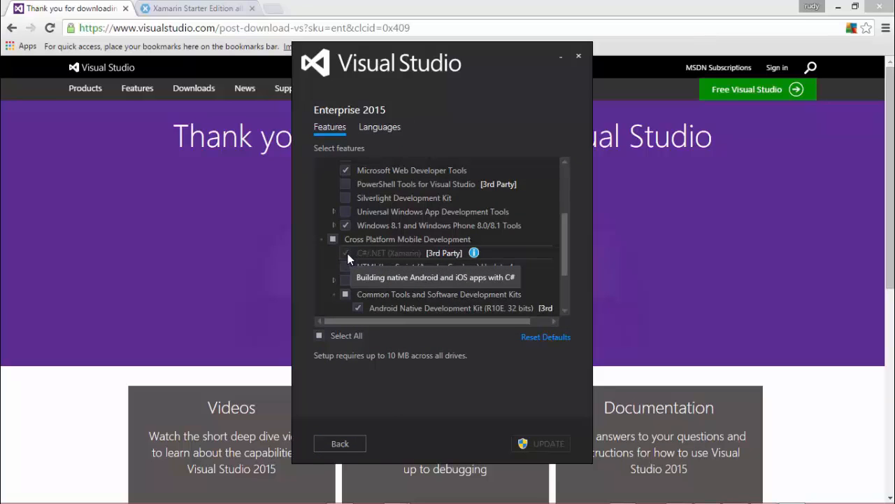
mouse_move(371, 260)
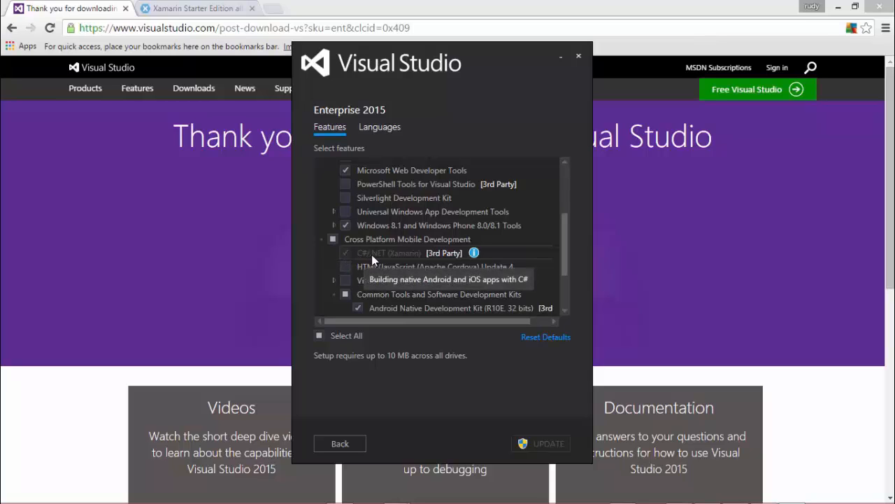
mouse_move(401, 260)
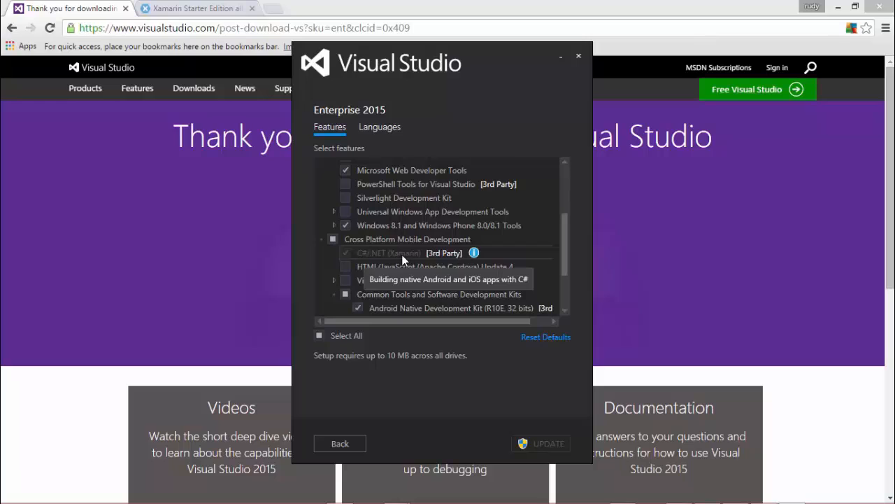
mouse_move(528, 449)
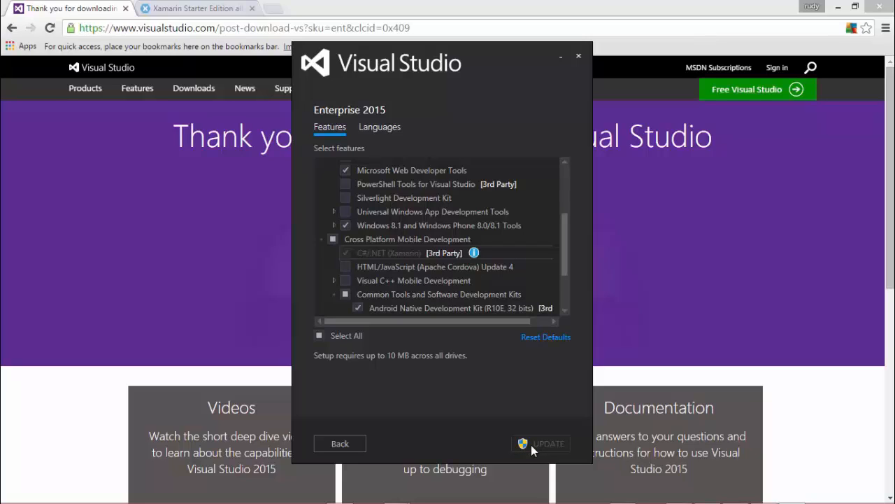
mouse_move(526, 427)
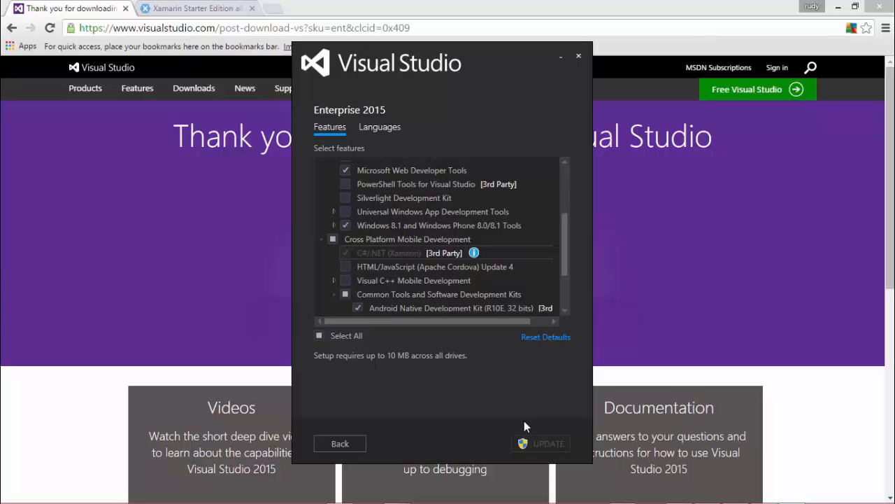
mouse_move(500, 356)
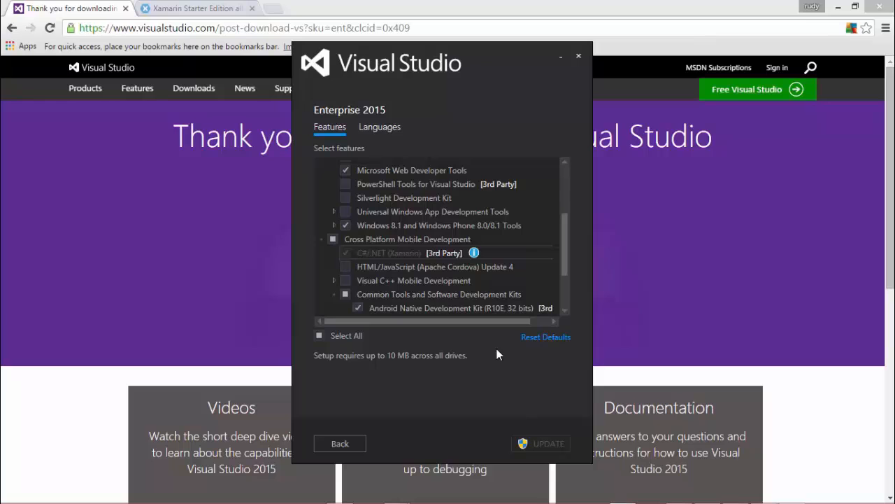